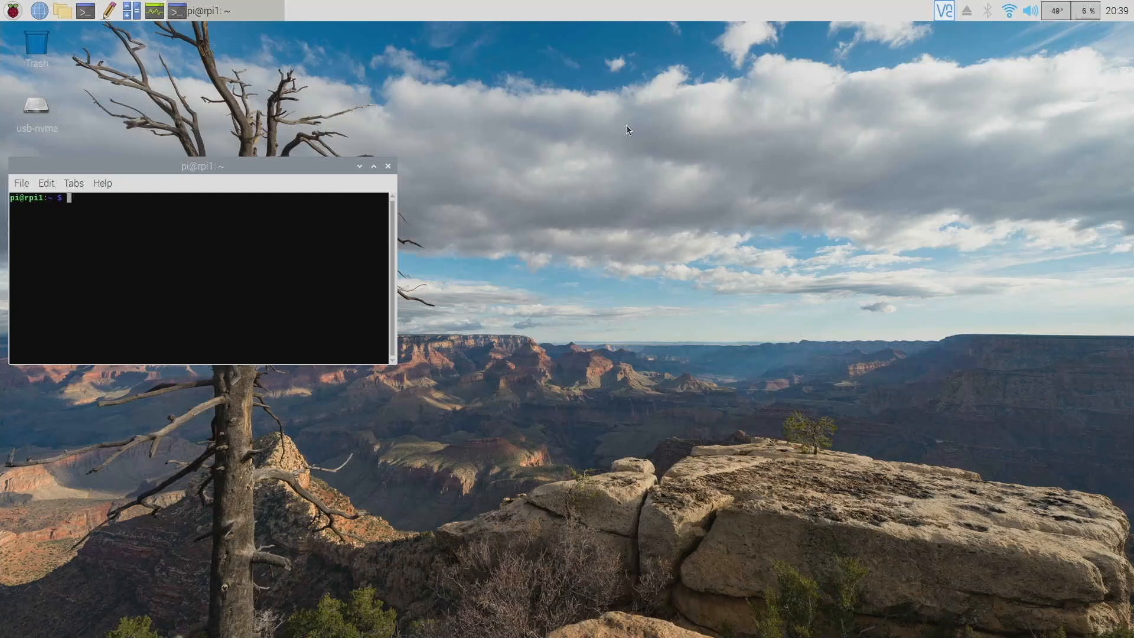
pyautogui.moveTo(796, 136)
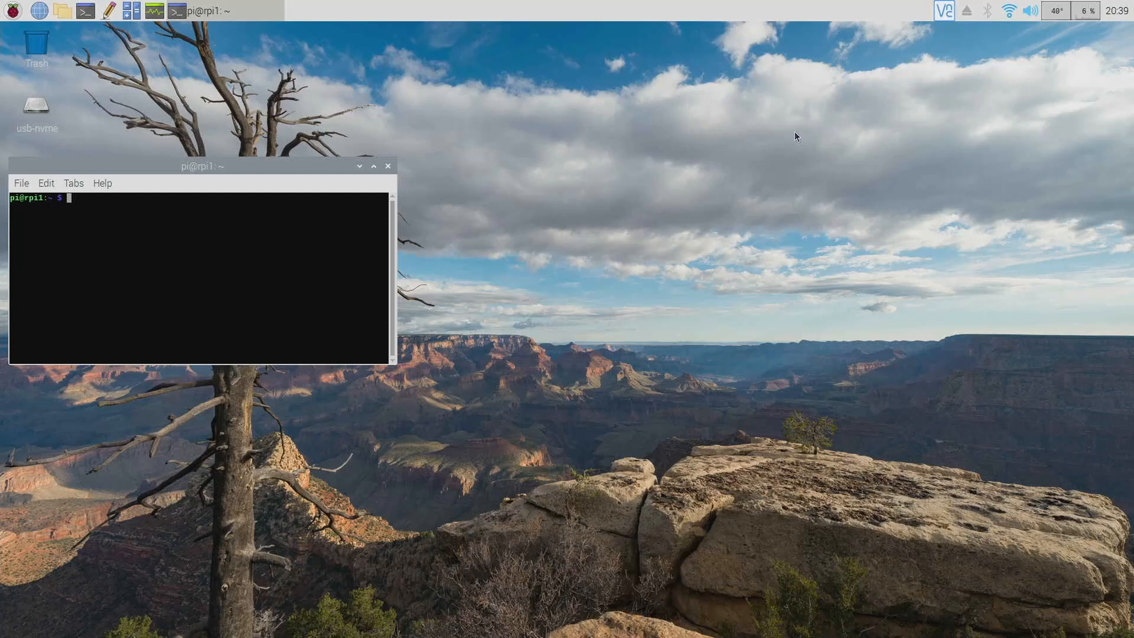
pyautogui.moveTo(29, 103)
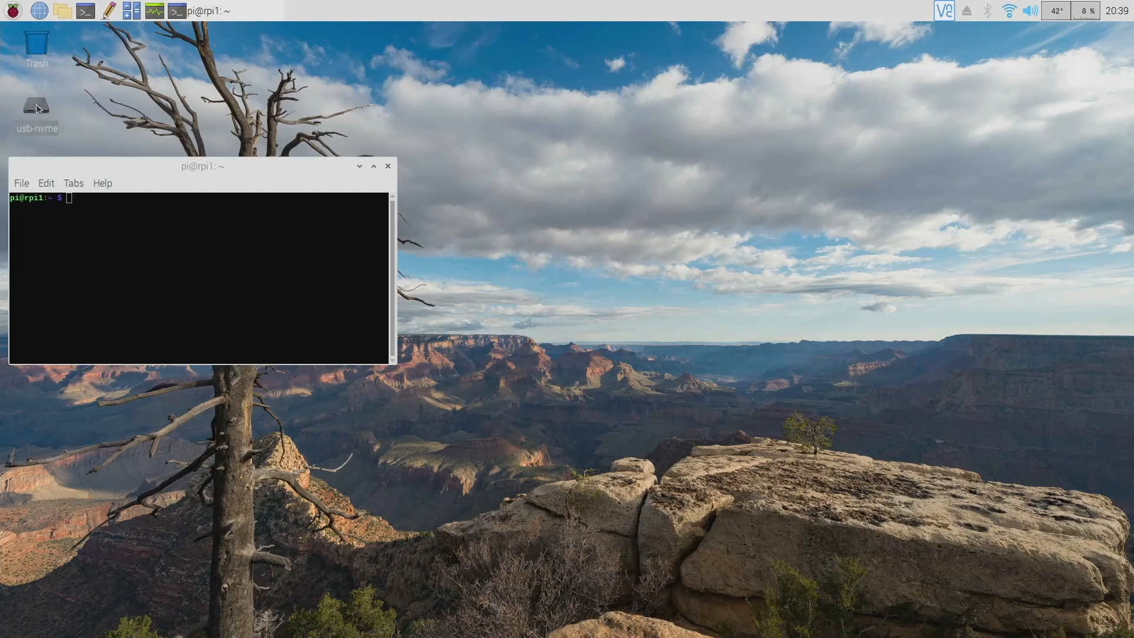
# Open the usb-nvme desktop drive from its context menu to view /media/pi/usb-nvme
pyautogui.rightClick(36, 107)
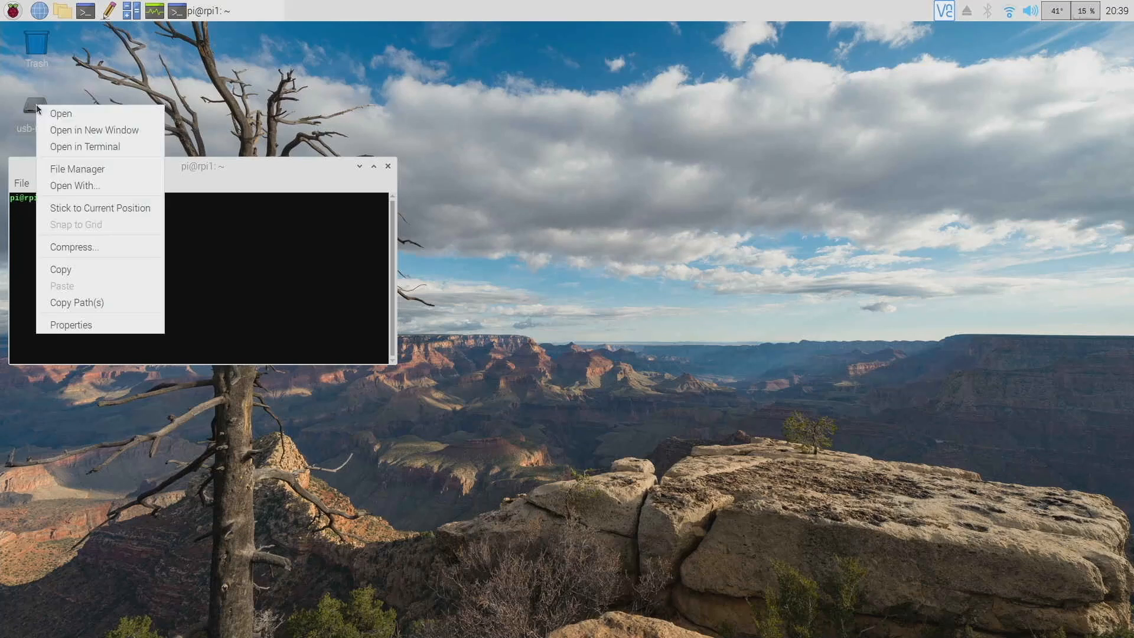
pyautogui.click(60, 114)
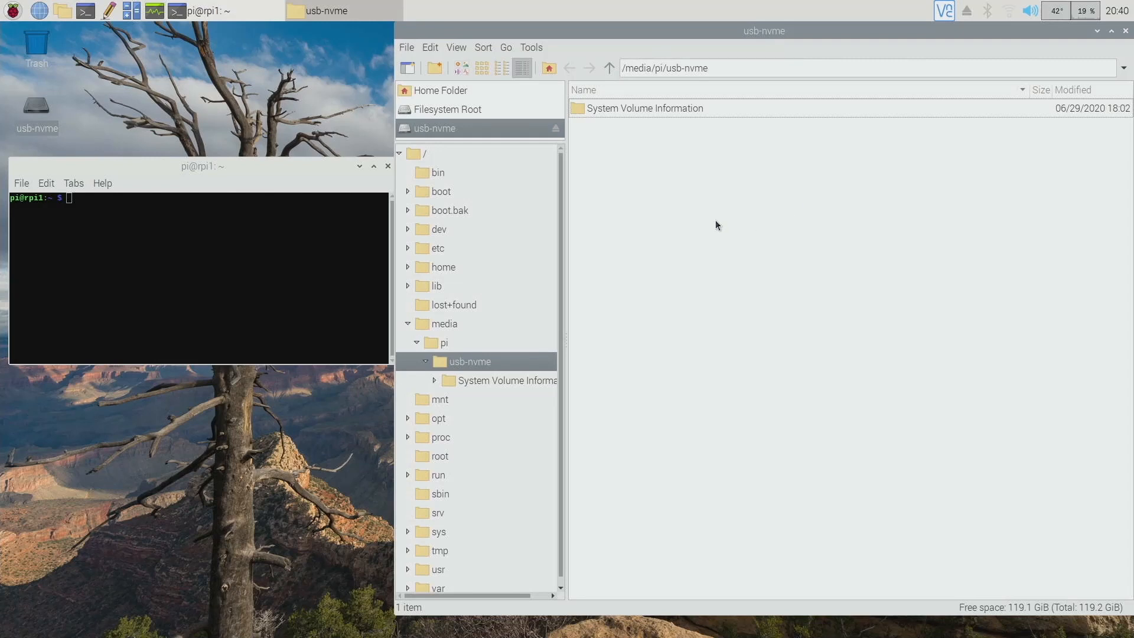
pyautogui.moveTo(621, 196)
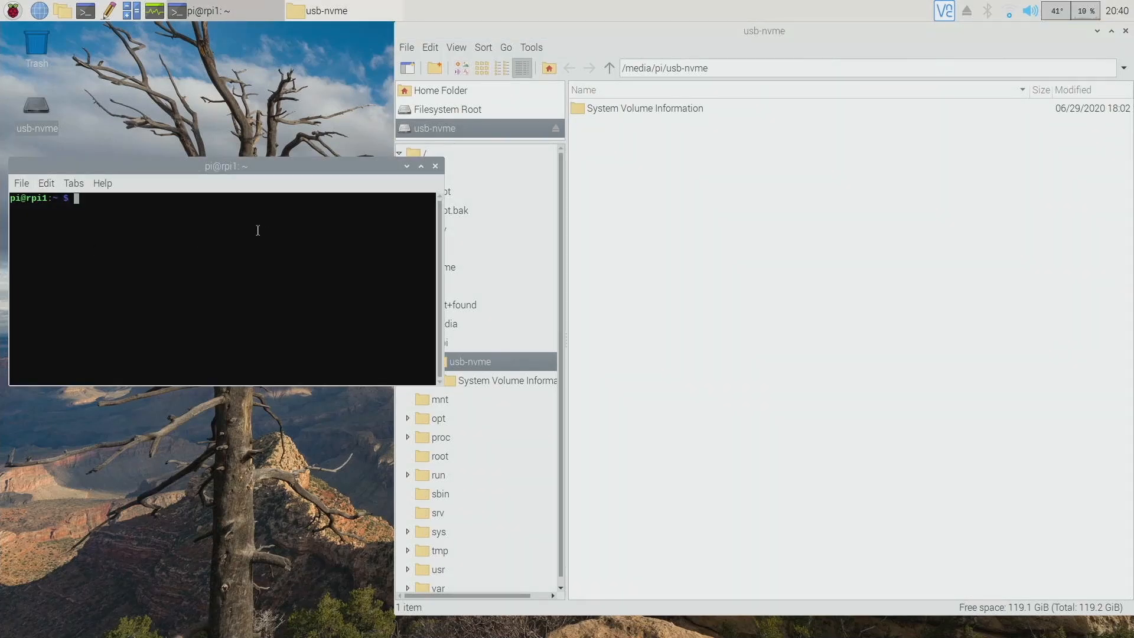
# Run df -H in the terminal to confirm /dev/sda1 at 129G on /media/pi/usb-nvme
pyautogui.click(45, 183)
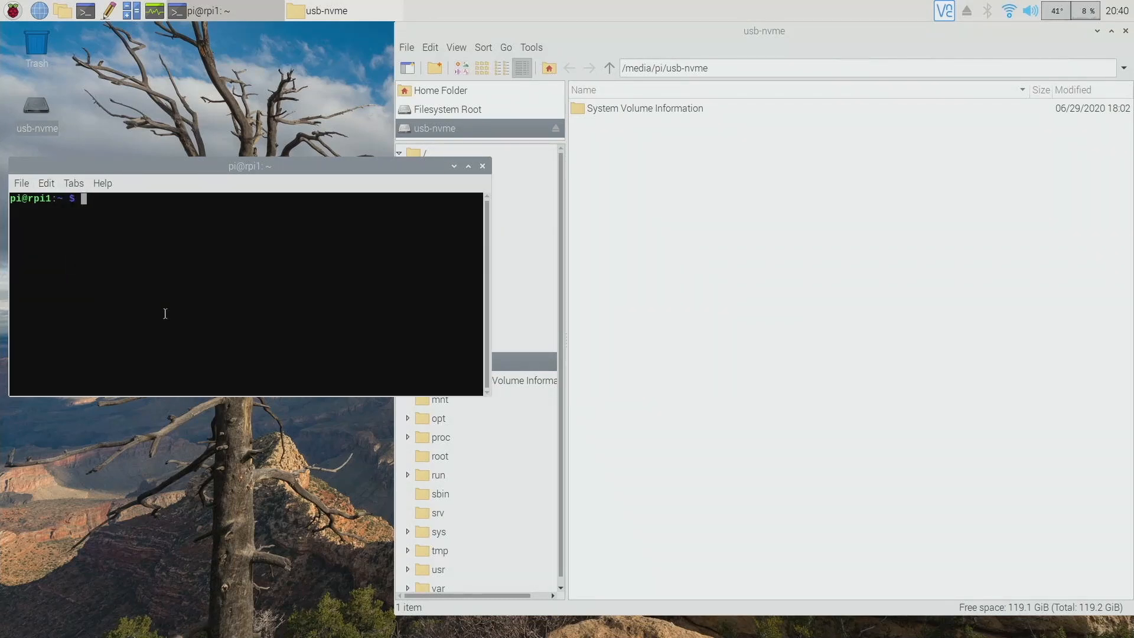
pyautogui.write('df -H')
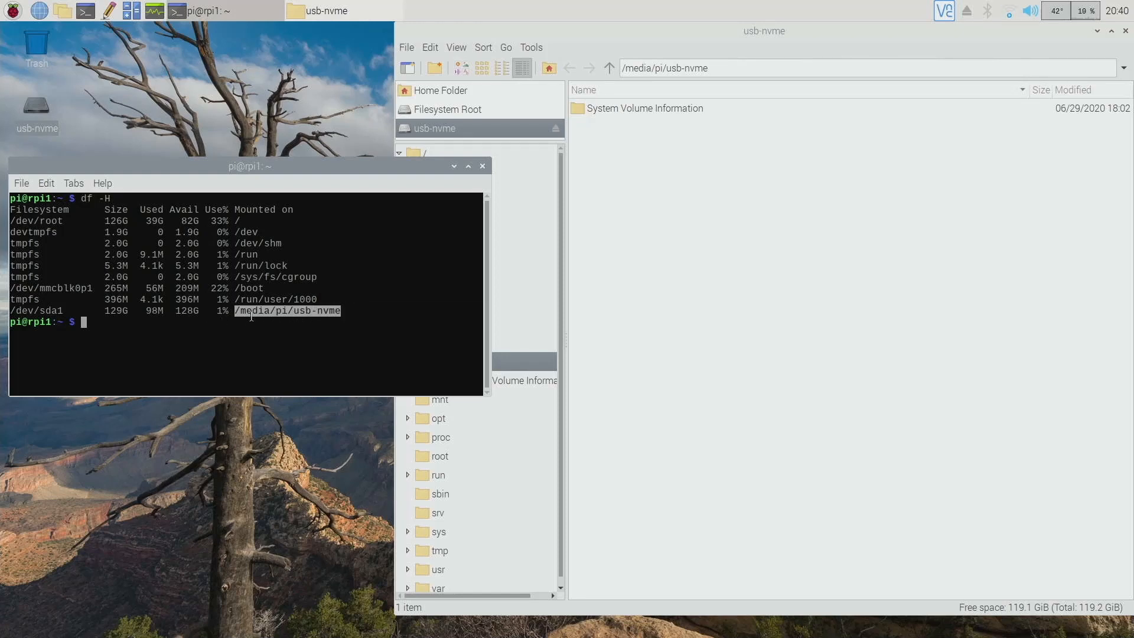
pyautogui.moveTo(265, 324)
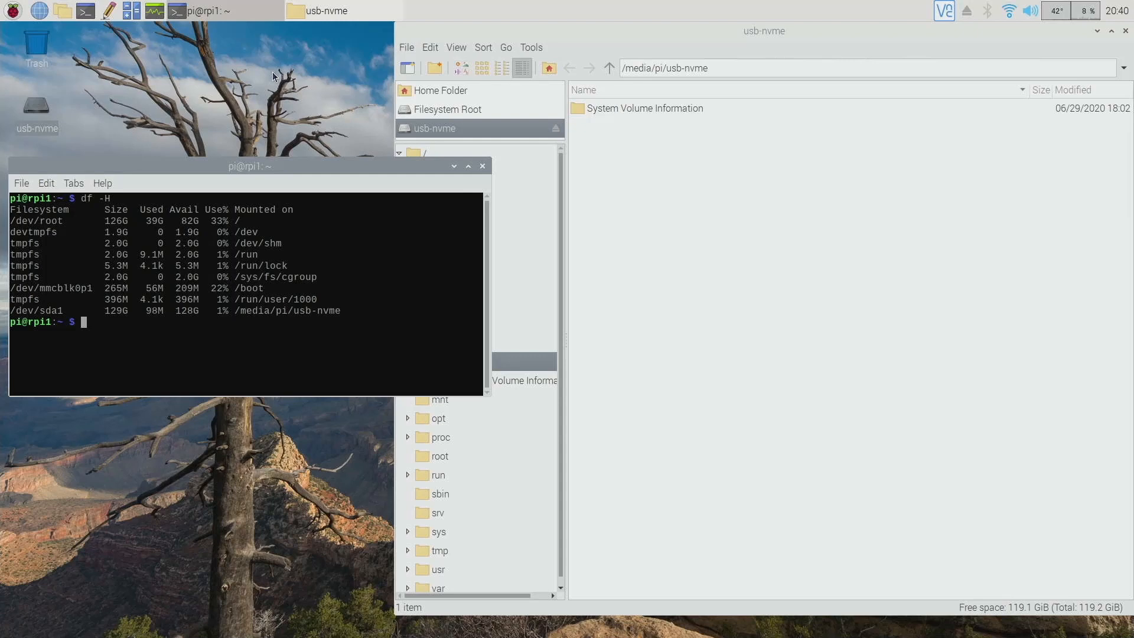
pyautogui.moveTo(903, 12)
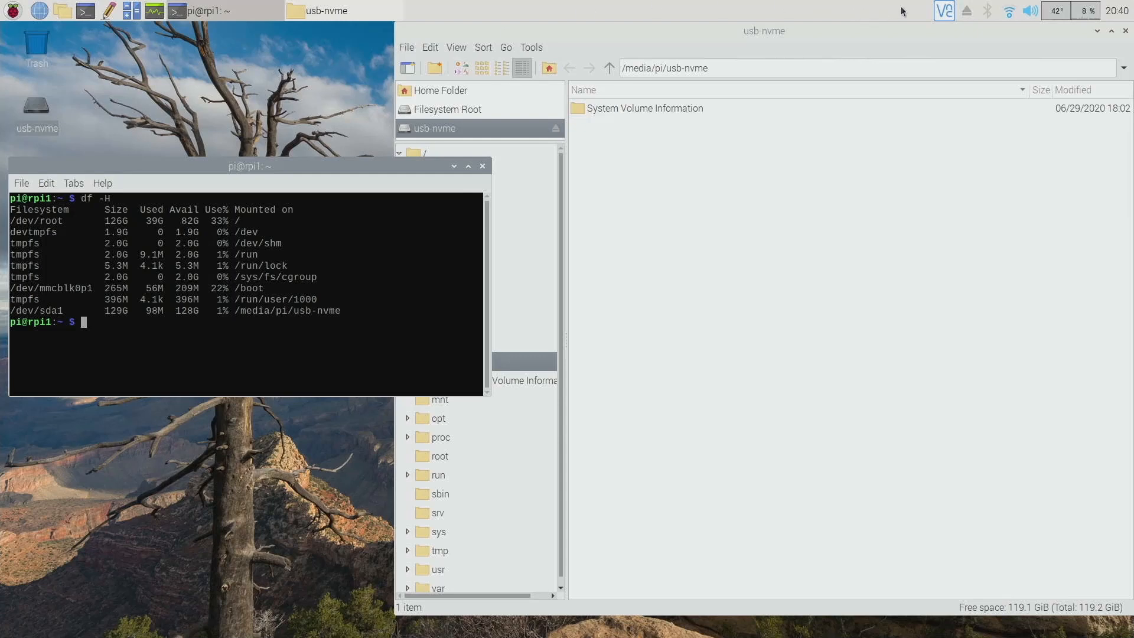
pyautogui.moveTo(967, 10)
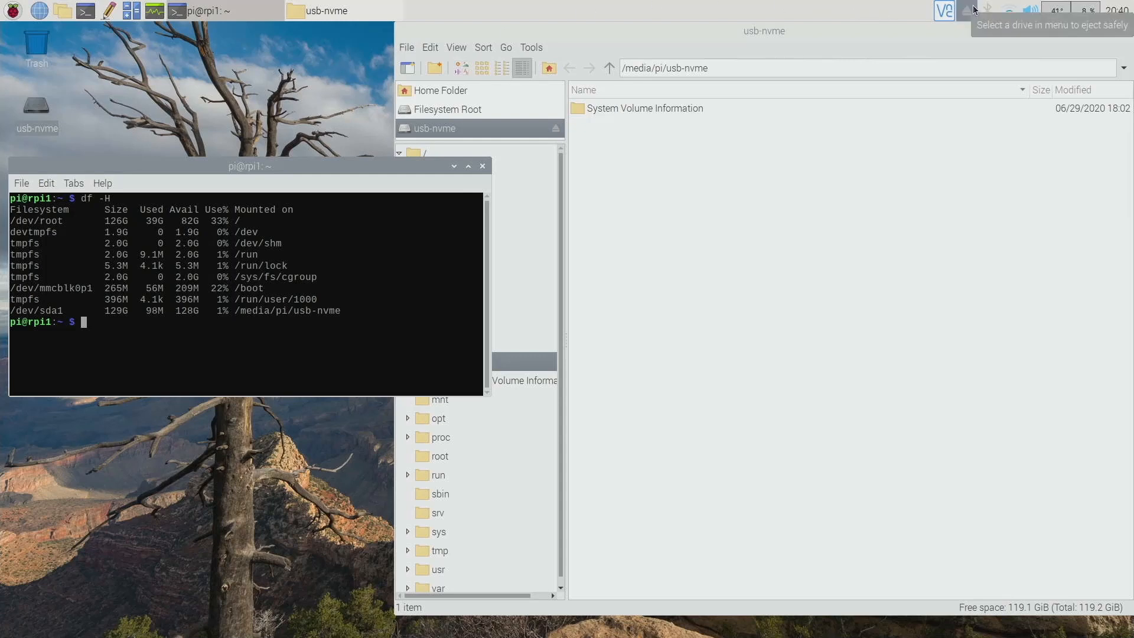
pyautogui.moveTo(1114, 42)
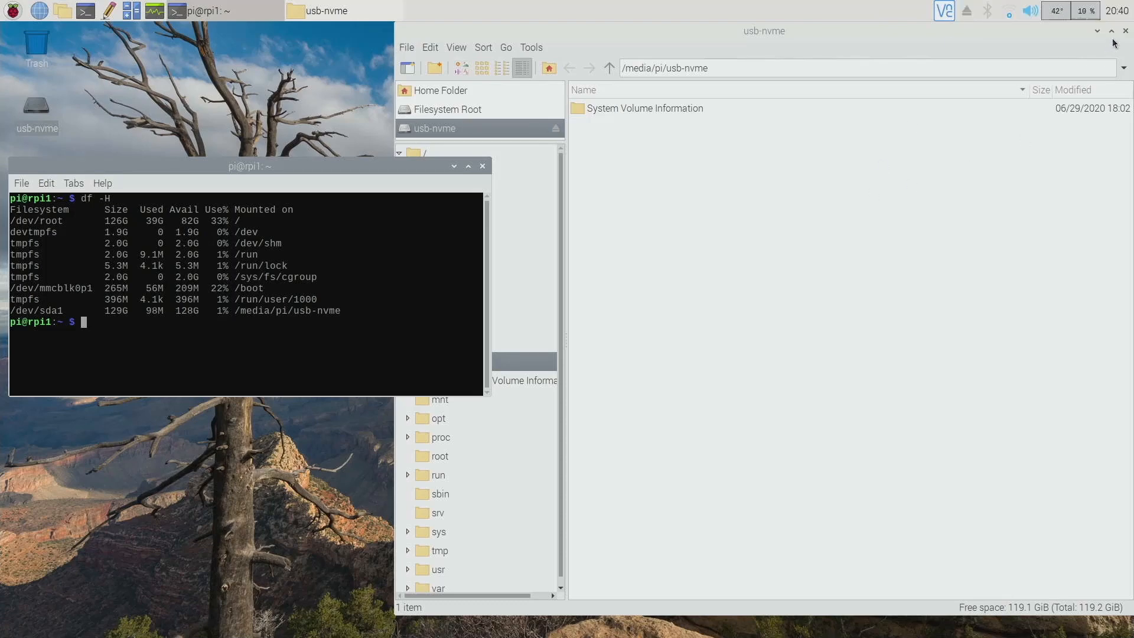
# Eject the usb-nvme drive from the top panel's eject icon
pyautogui.click(1125, 31)
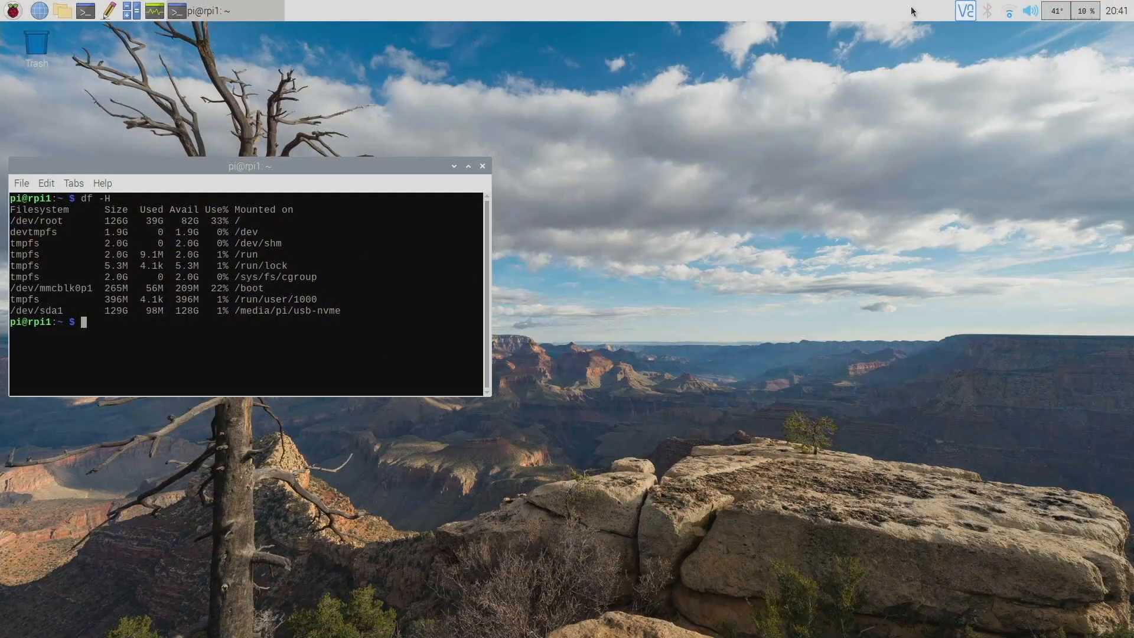
# Run df -H again to confirm /dev/sda1 is no longer listed
pyautogui.write('df -H')
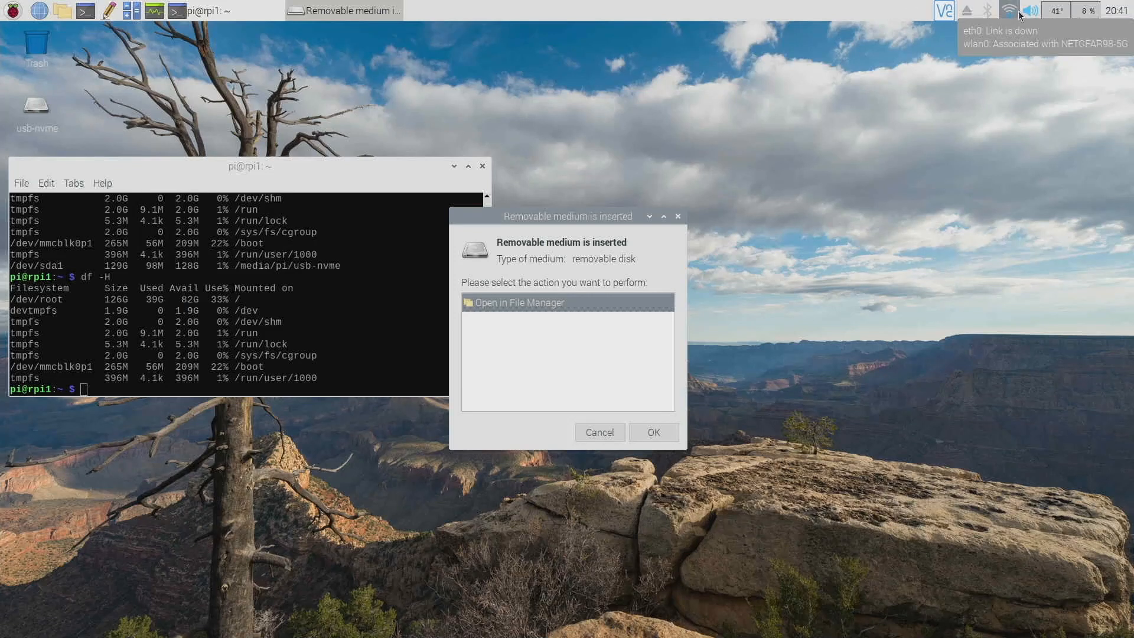
pyautogui.moveTo(539, 314)
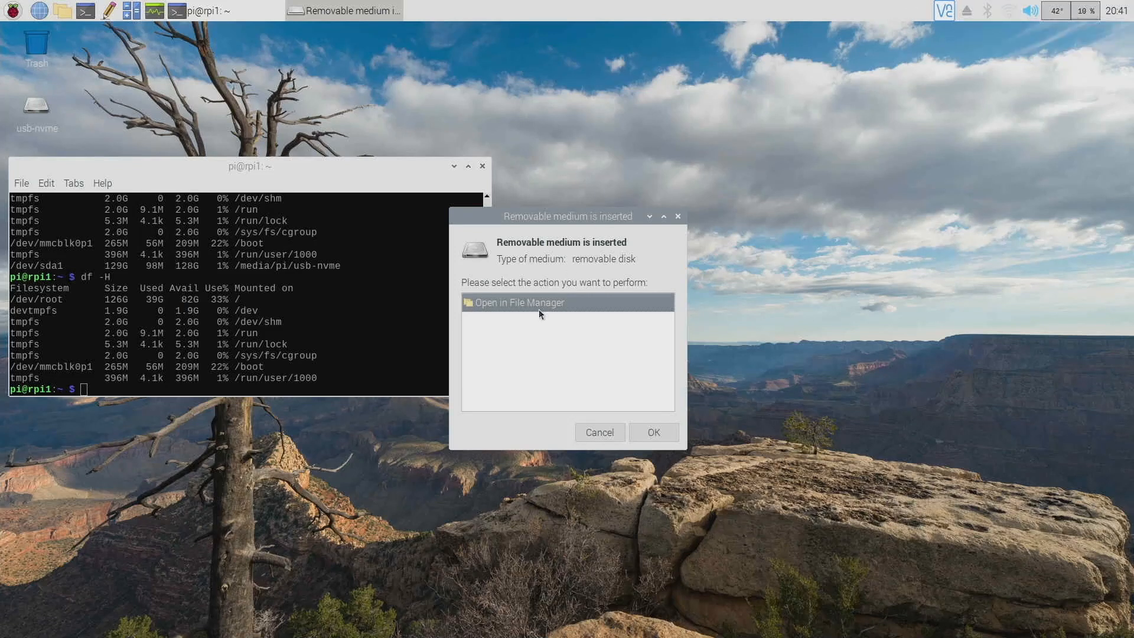
# Open the replugged usb-nvme drive in the file manager, then close that window
pyautogui.click(652, 431)
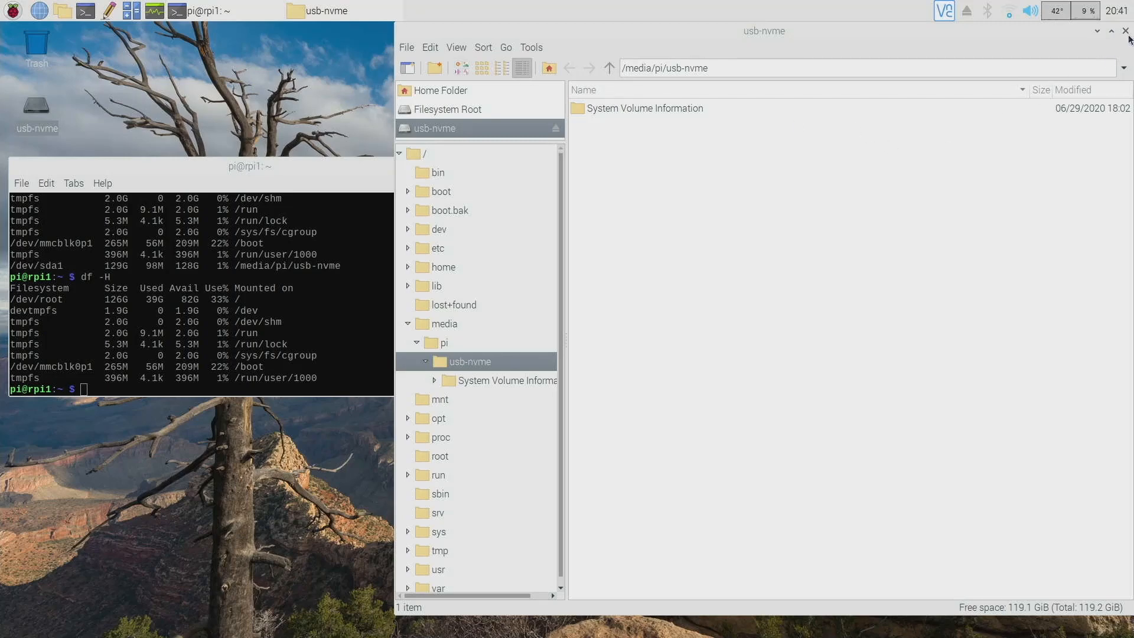
pyautogui.click(1128, 31)
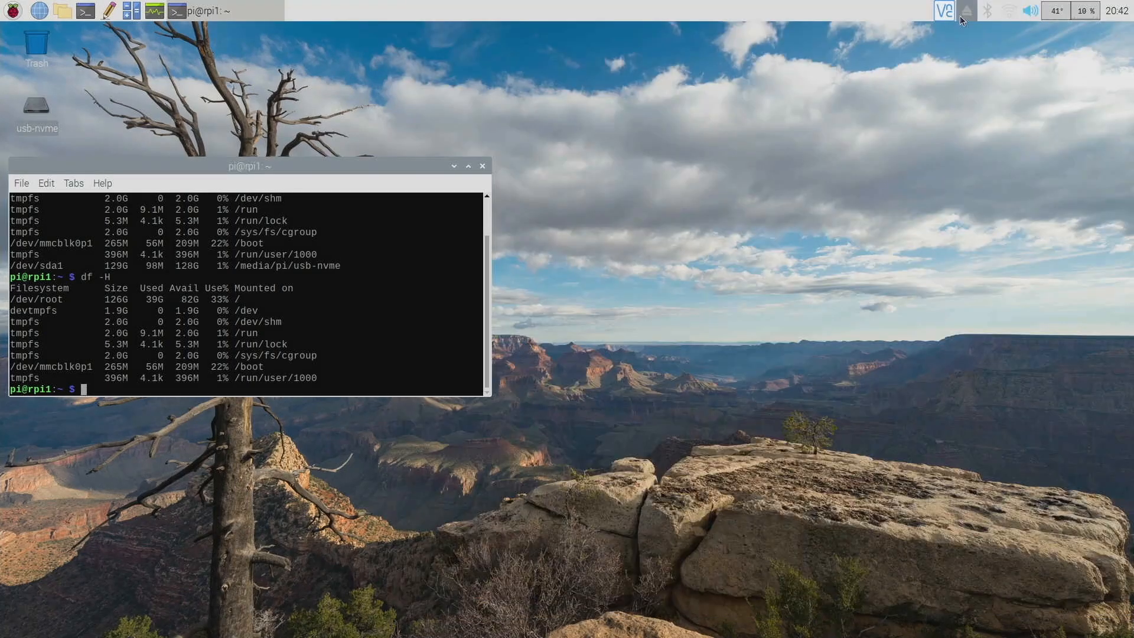